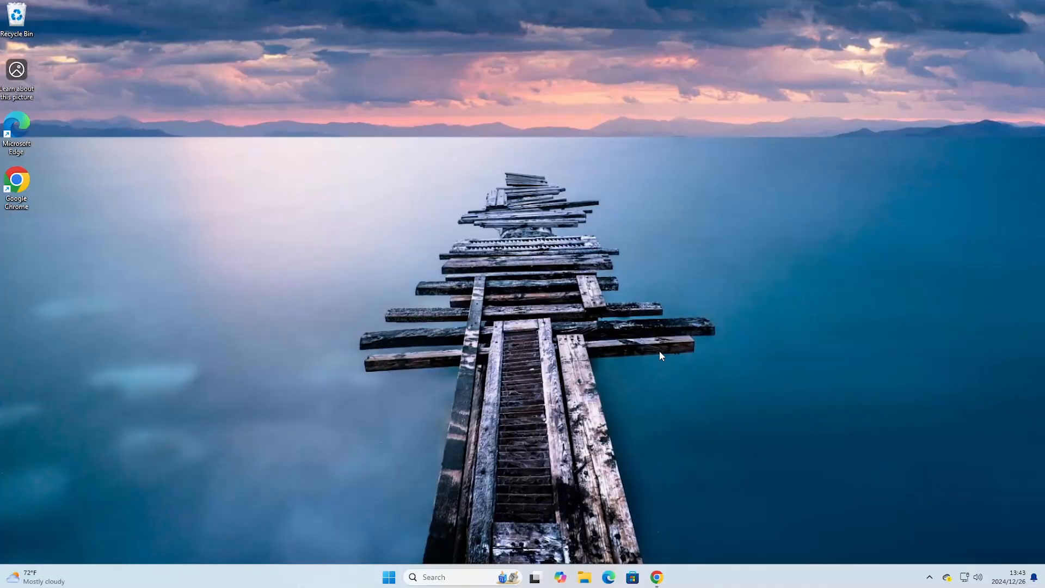
mouse_move(653, 372)
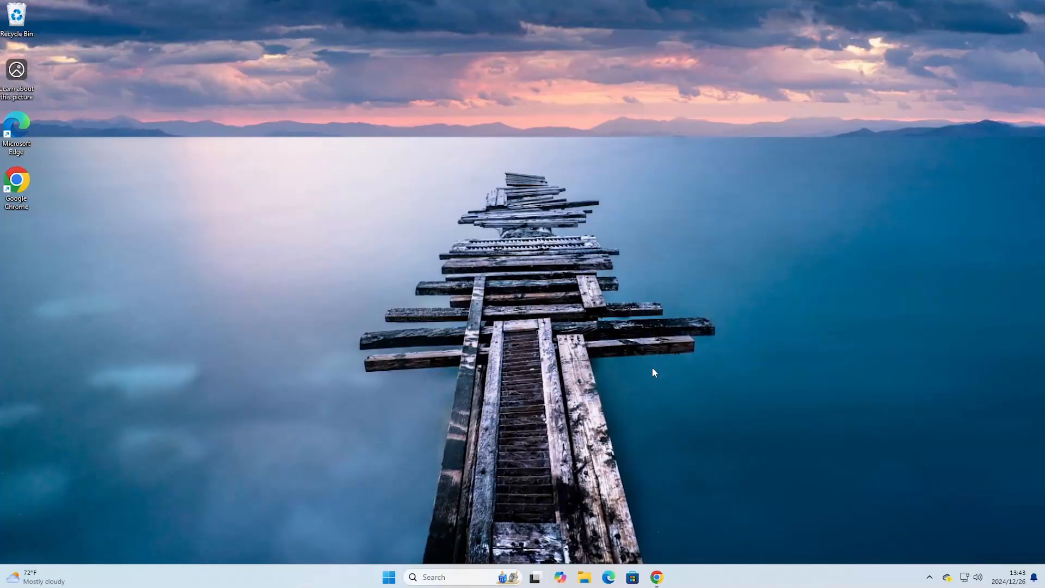
mouse_move(656, 576)
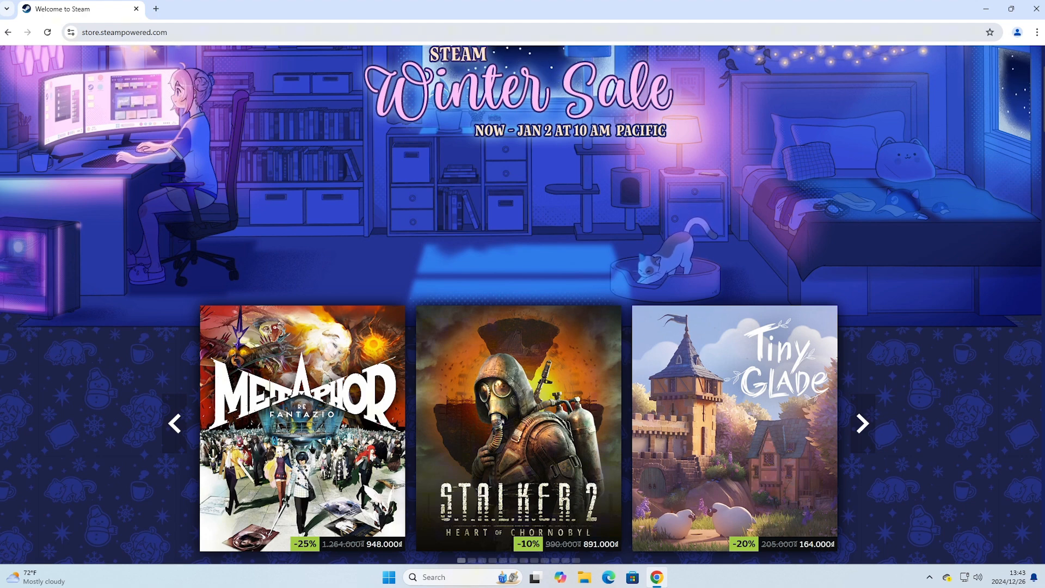
mouse_move(461, 187)
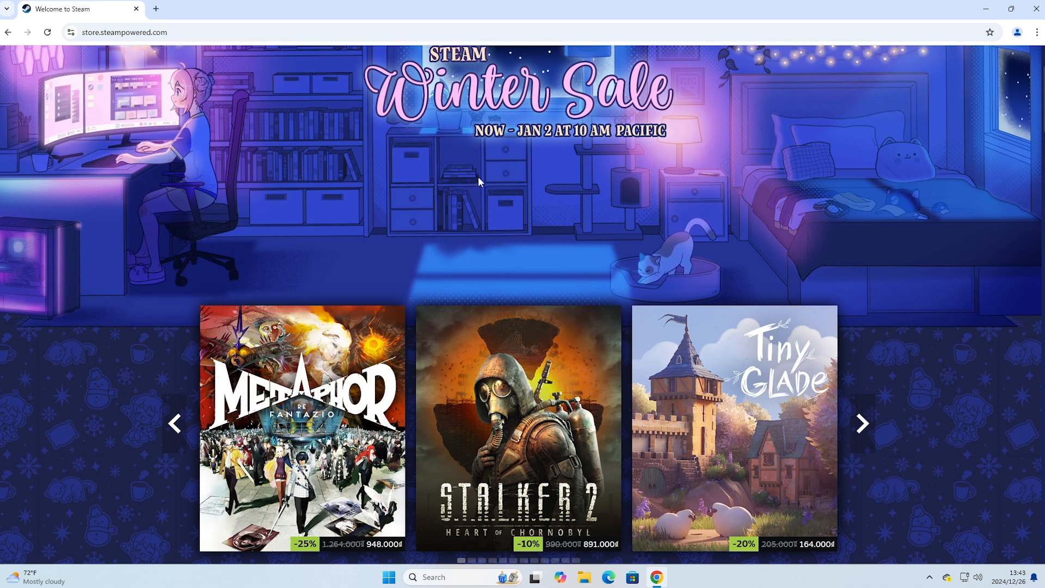
mouse_move(464, 197)
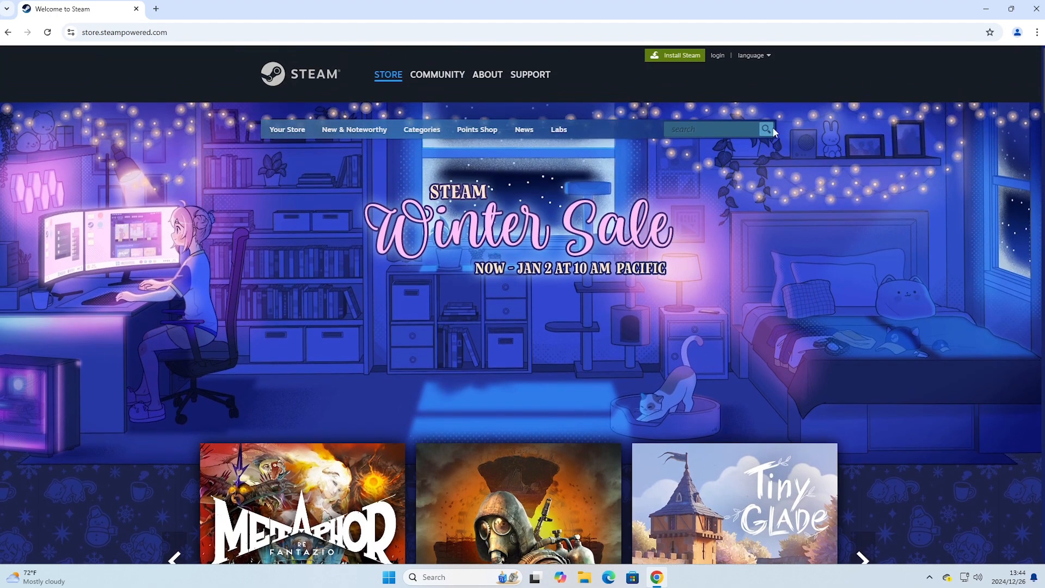
mouse_move(673, 55)
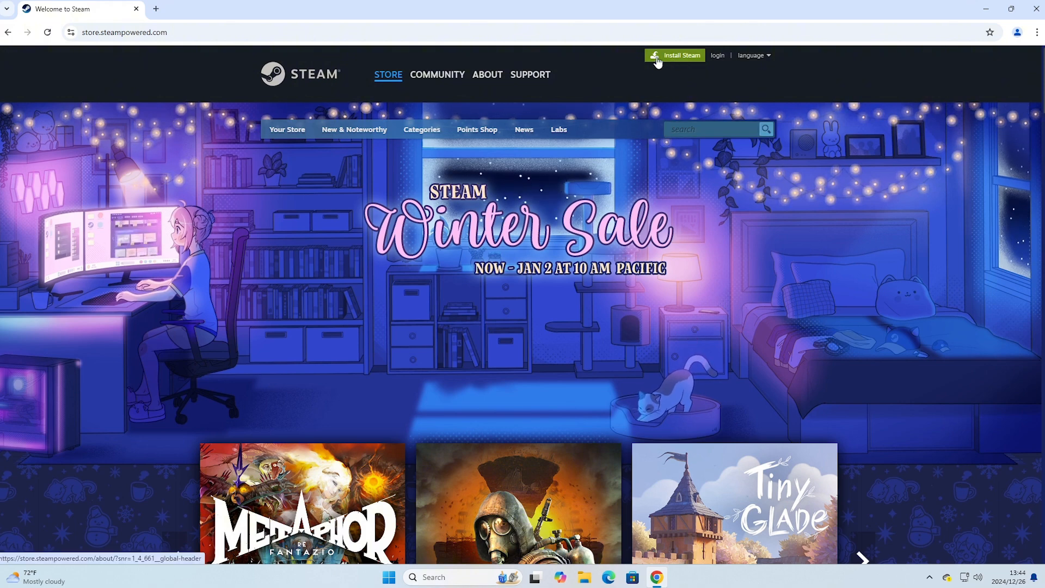
mouse_move(682, 59)
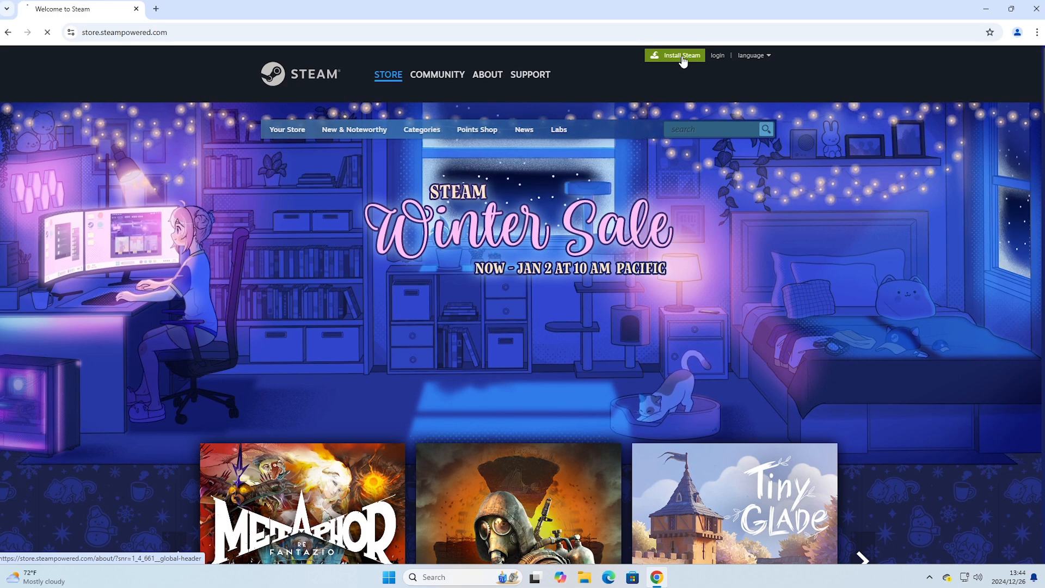
Step: Download SteamSetup.exe from the Steam website, run it and allow User Account Control changes
click(486, 74)
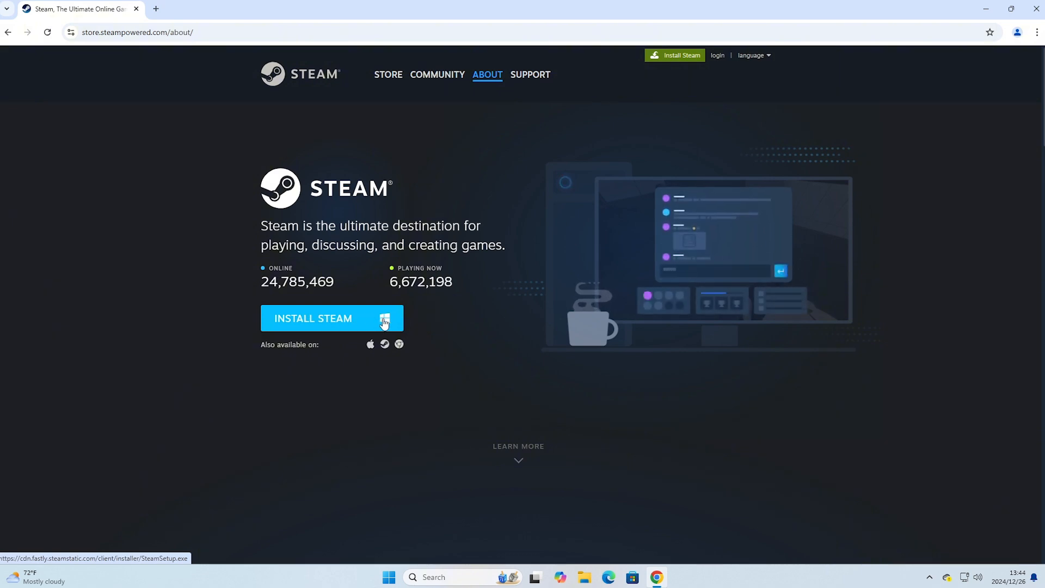
click(331, 317)
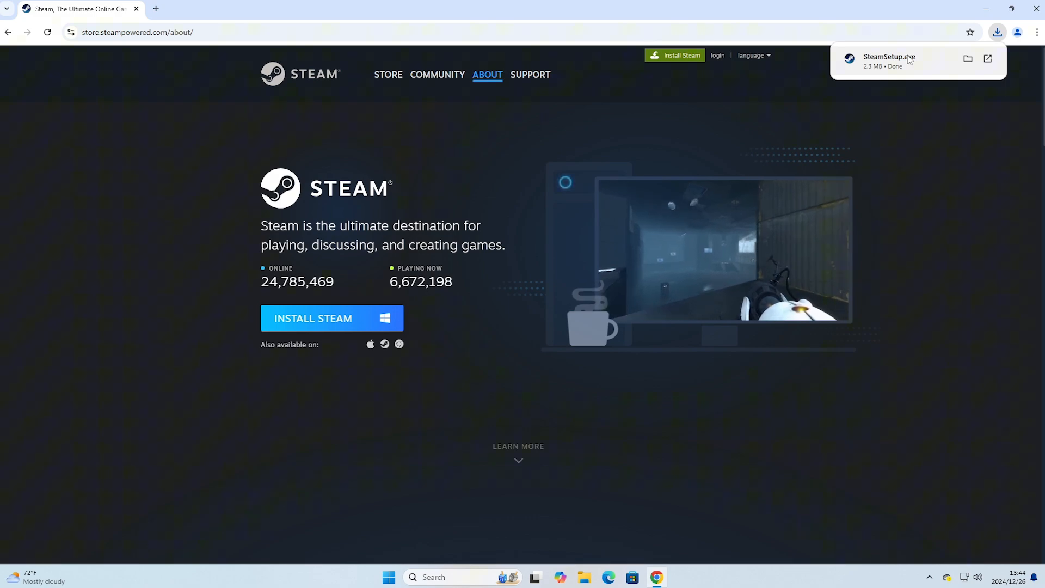
click(889, 57)
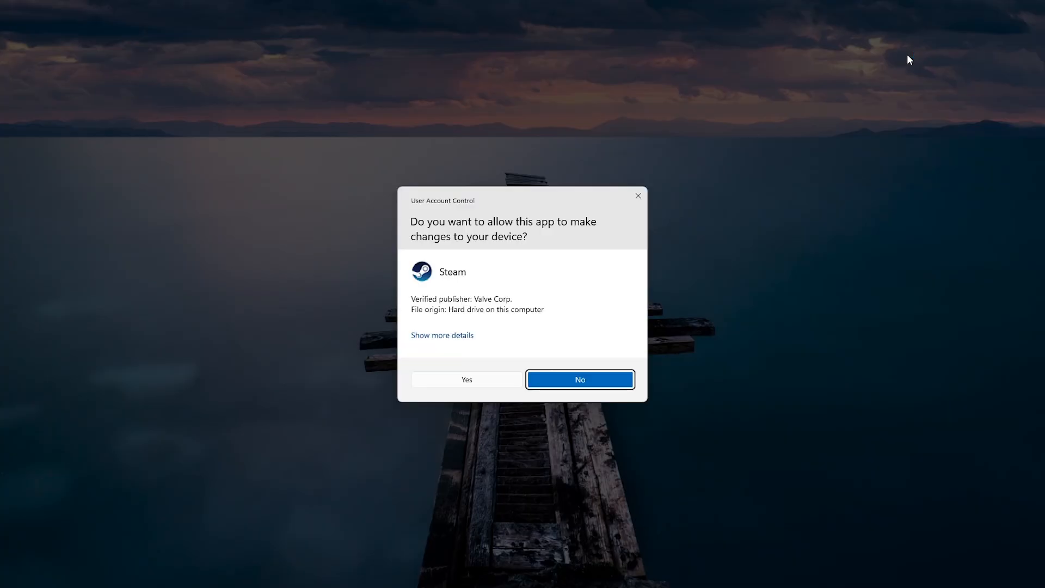
mouse_move(455, 393)
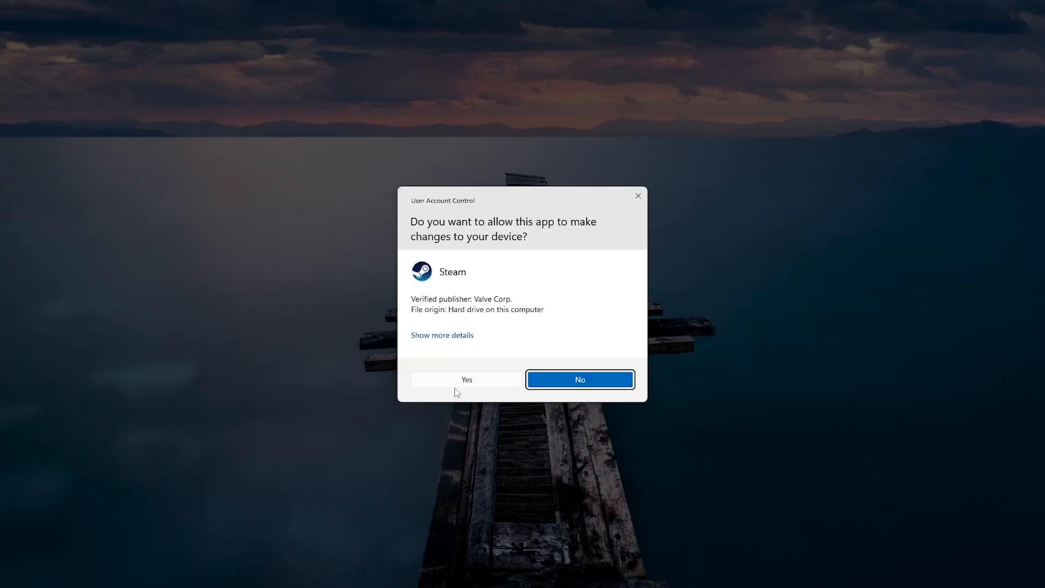
click(467, 378)
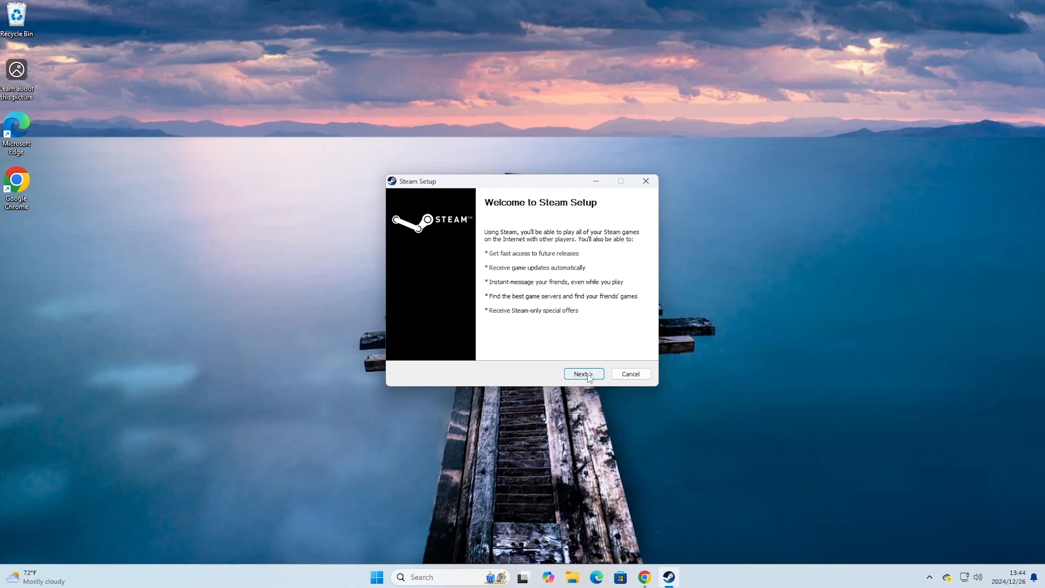
Step: Continue past the welcome screen keeping English as Steam's language
click(581, 373)
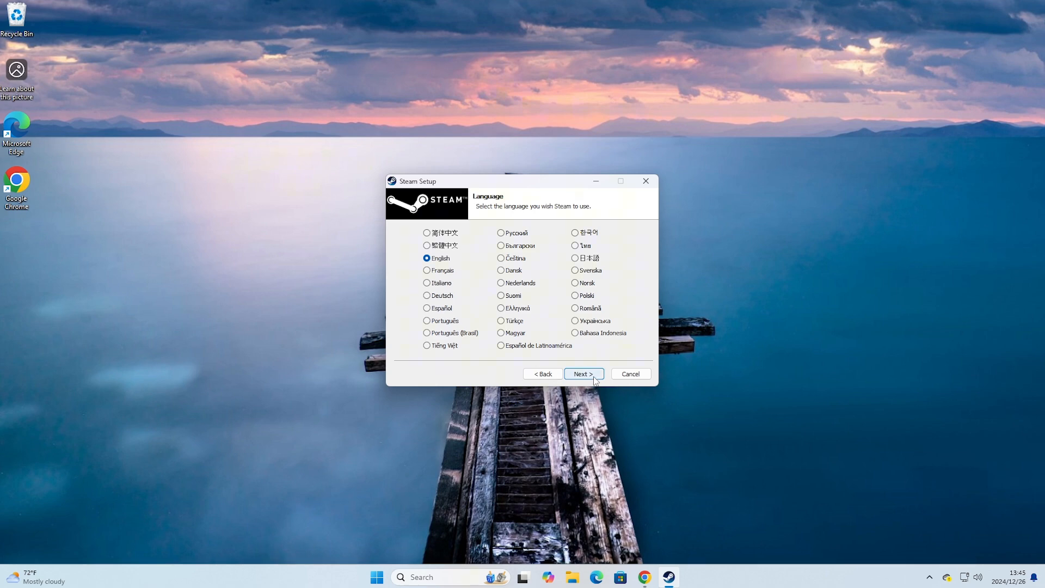
click(582, 373)
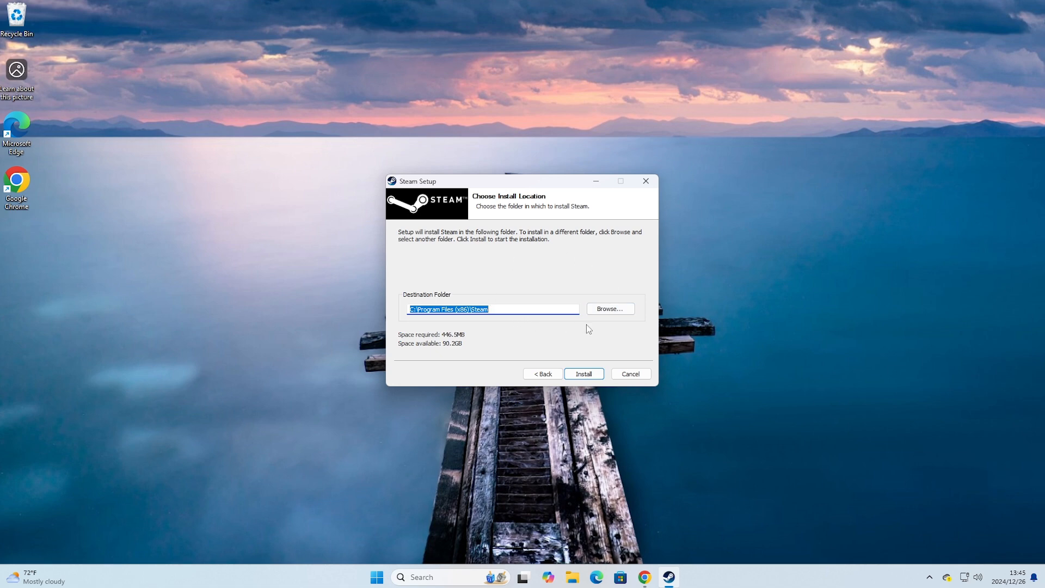
mouse_move(624, 319)
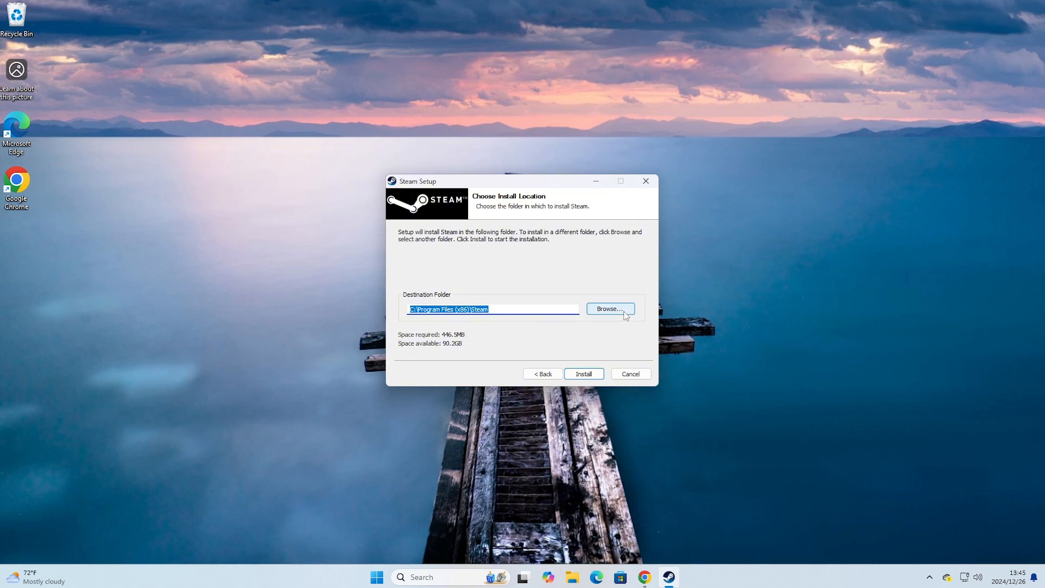
click(608, 308)
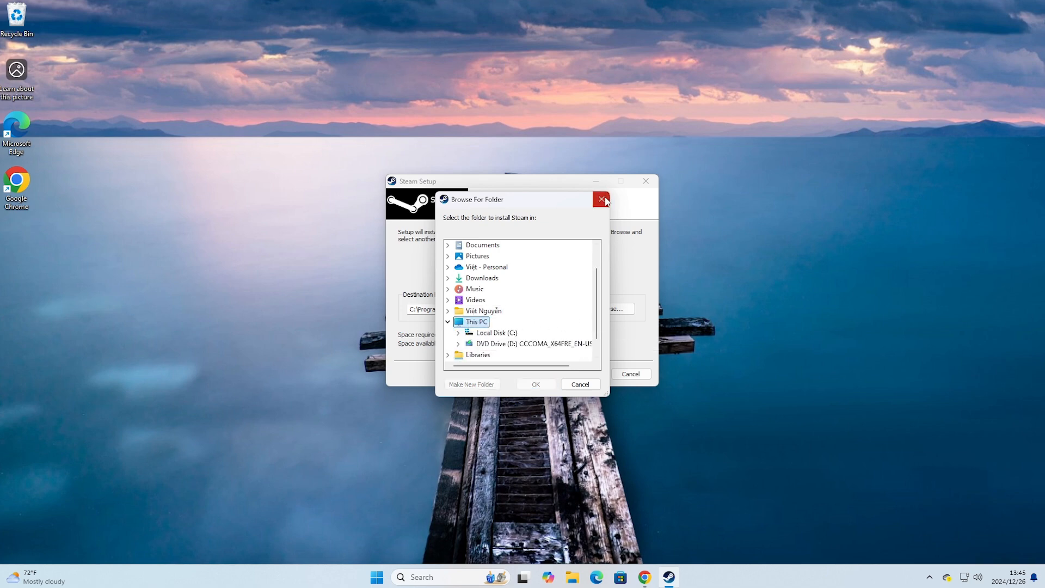
click(601, 200)
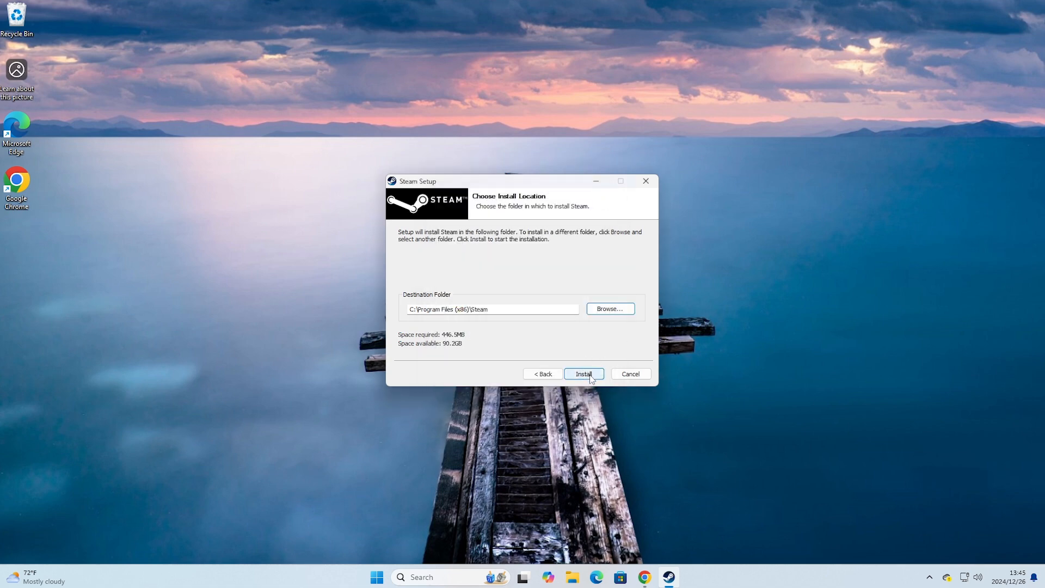
Step: Install Steam into the default folder, finish setup with Run Steam checked
click(582, 373)
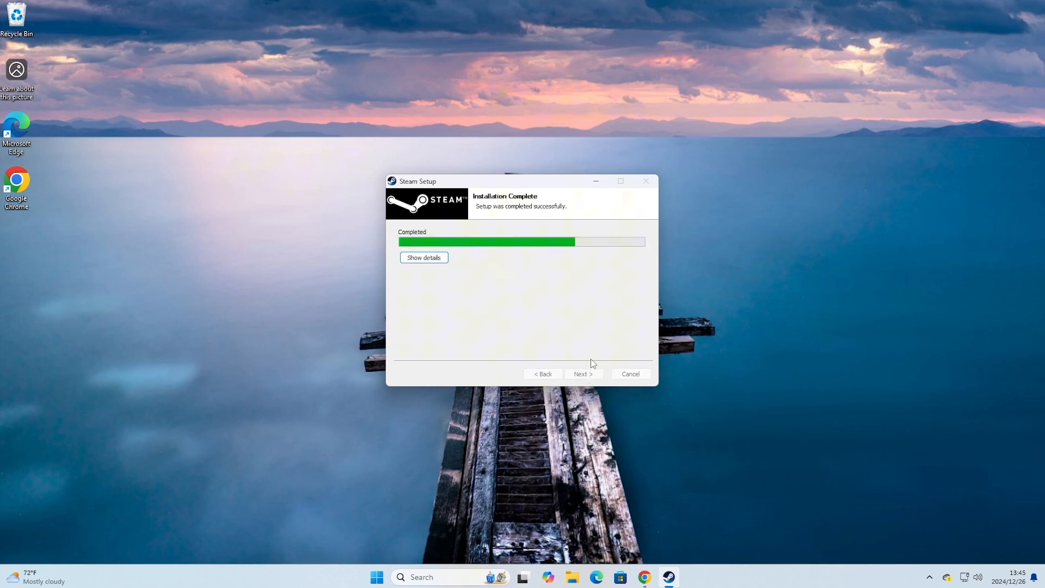
click(582, 373)
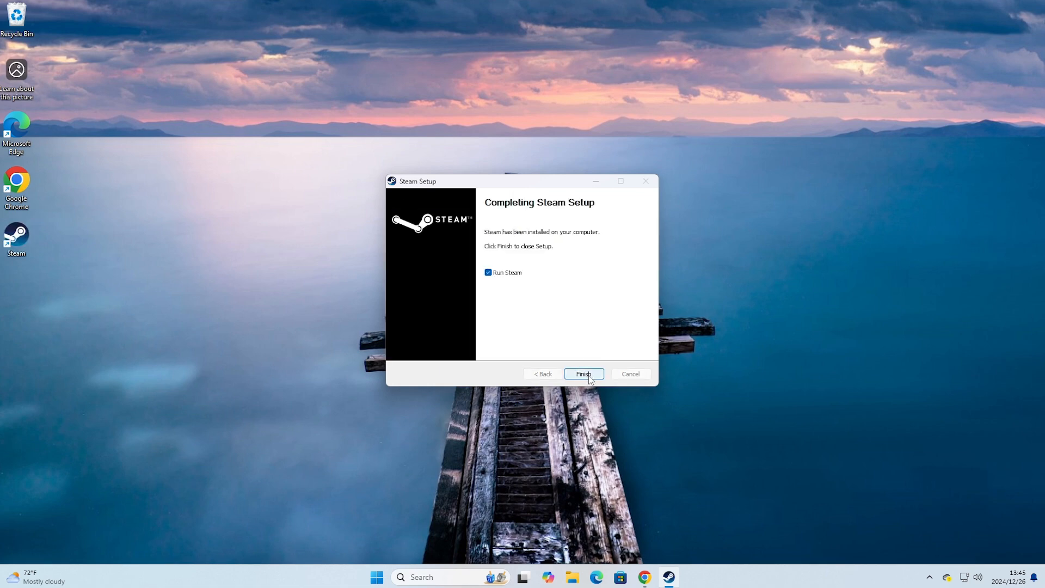
click(583, 374)
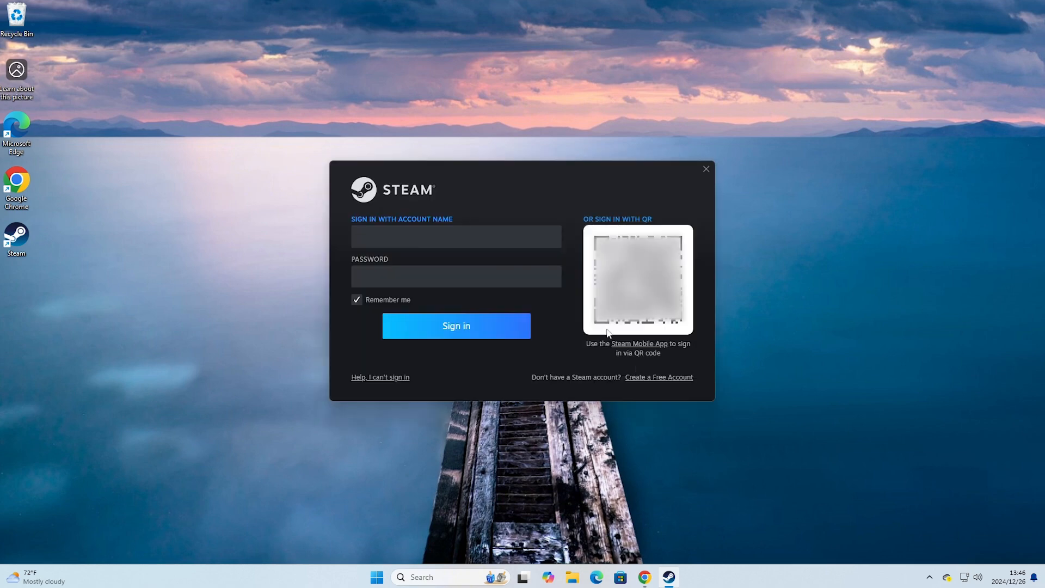
Step: Enter the account name and password and sign in to Steam
click(456, 237)
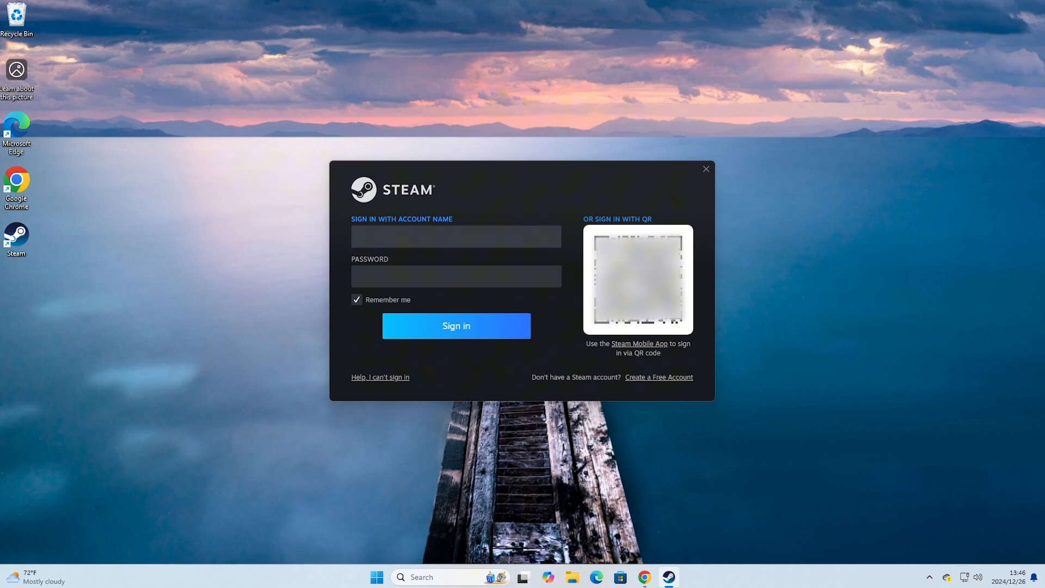
click(456, 236)
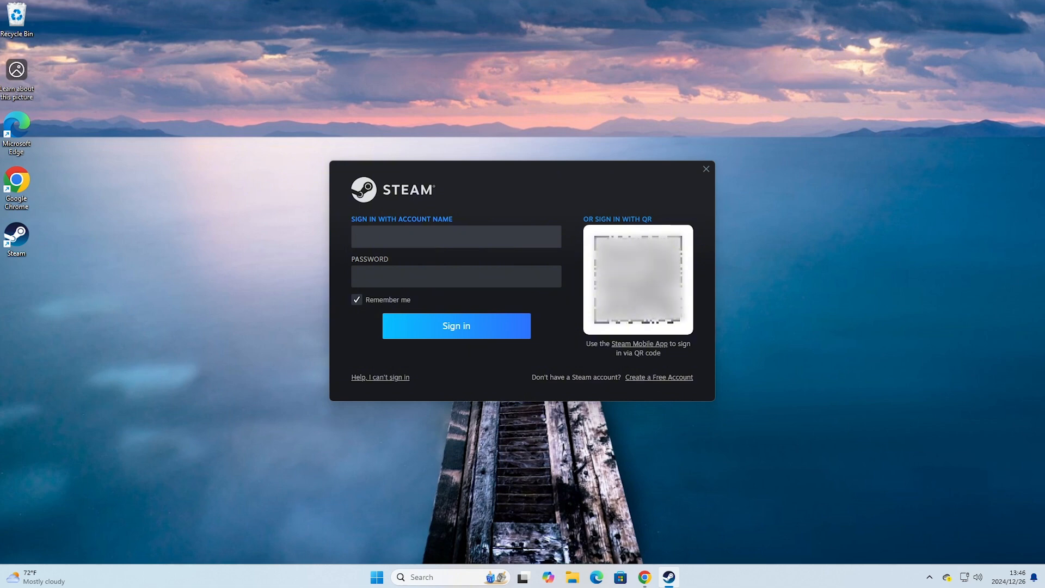
click(456, 237)
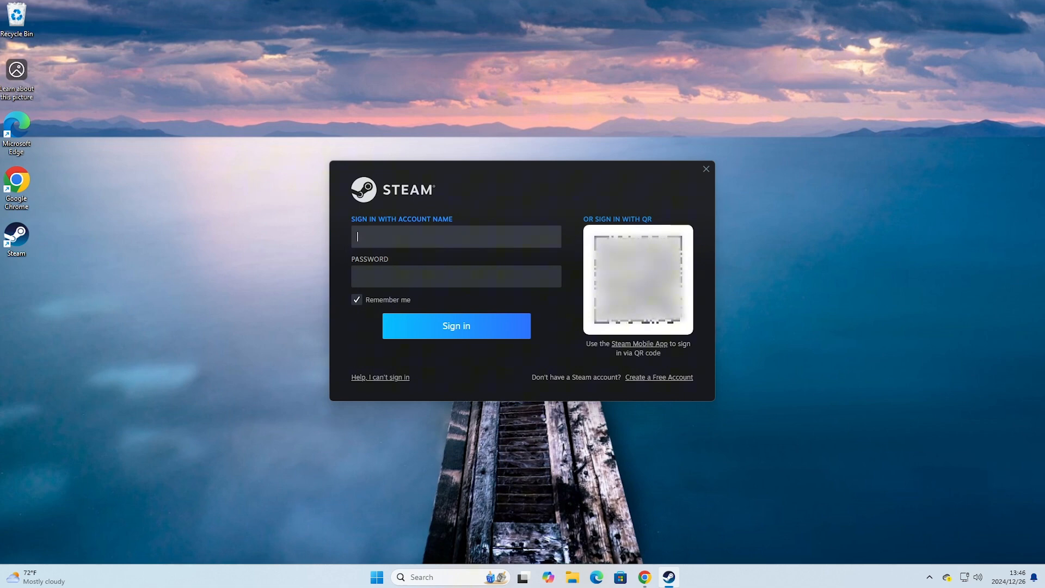
click(456, 325)
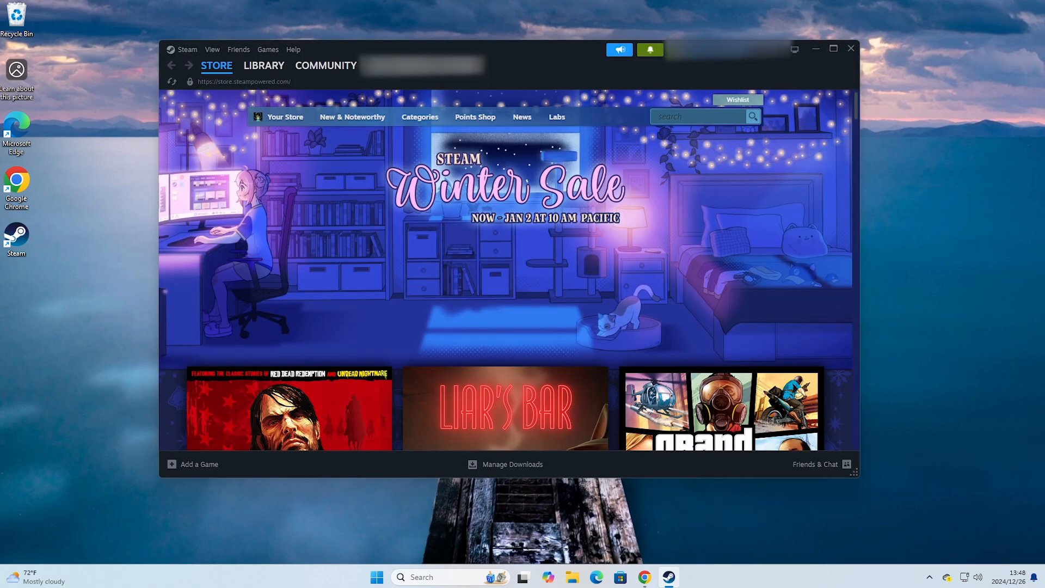
Step: Search the store for 'gar', open Garry's Mod and scroll to its purchase section
text(garr)
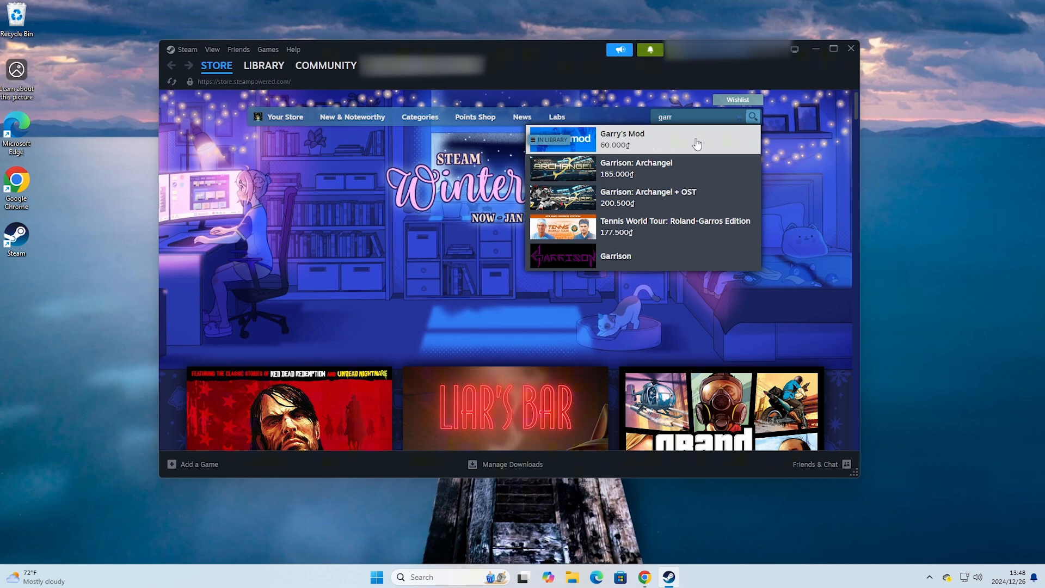
mouse_move(657, 145)
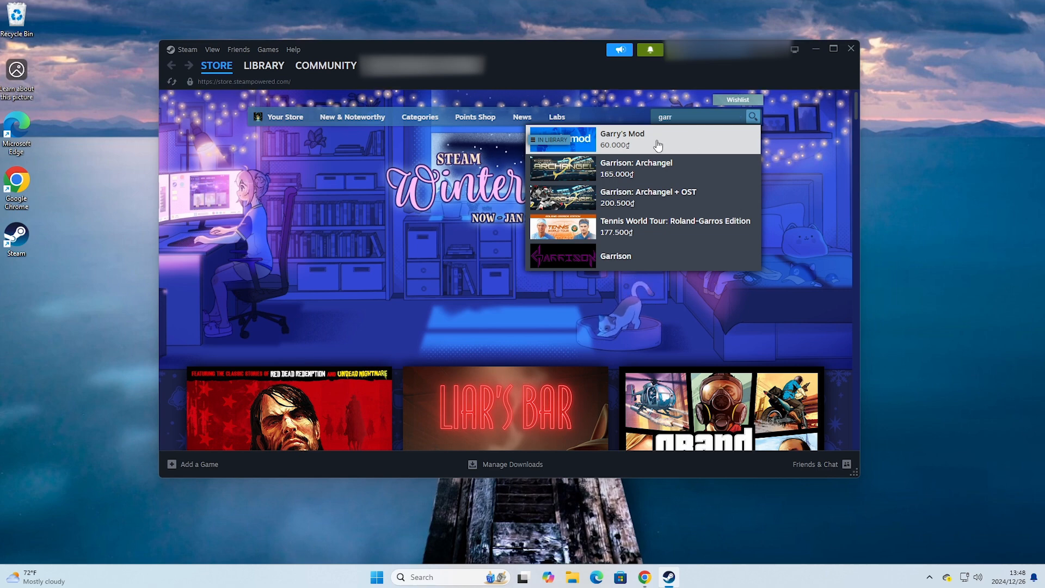
click(621, 140)
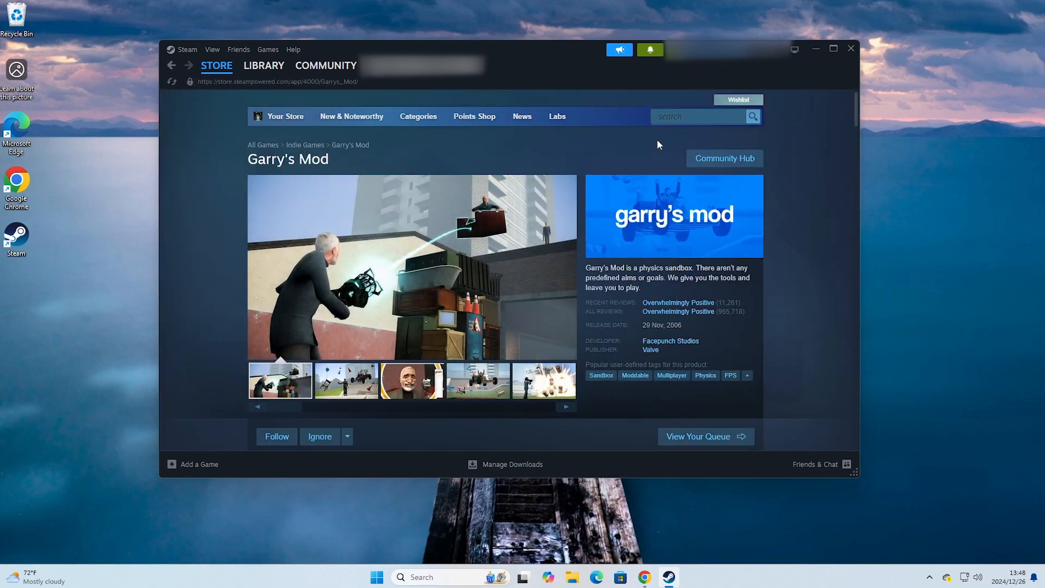
mouse_move(601, 164)
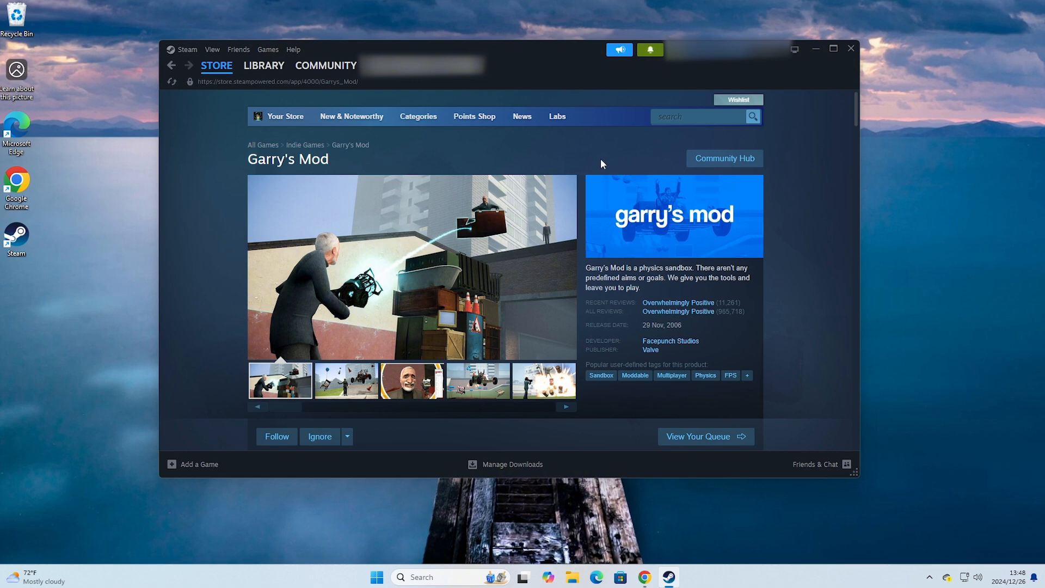
scroll(down, 3)
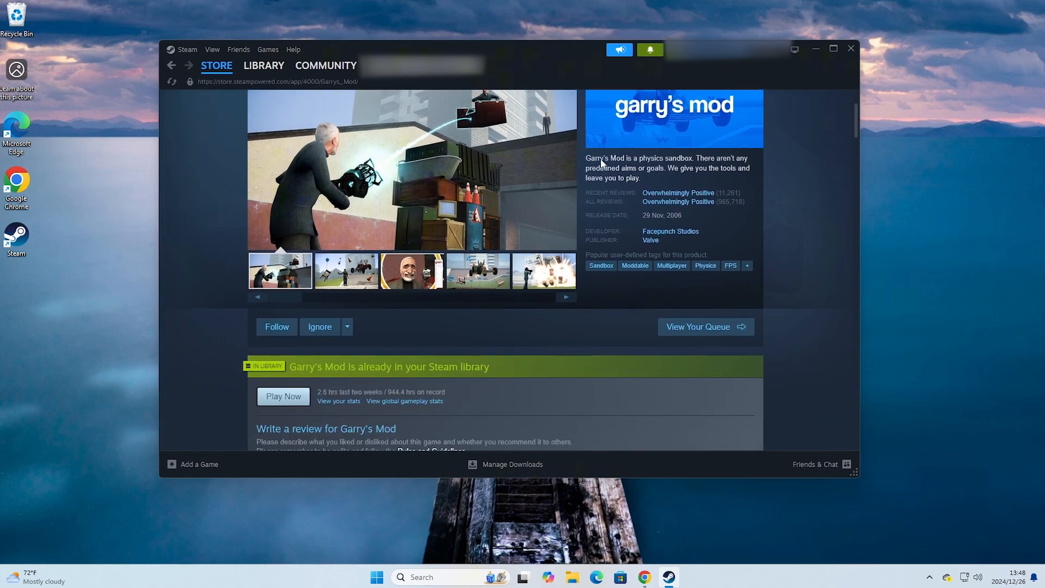
scroll(down, 3)
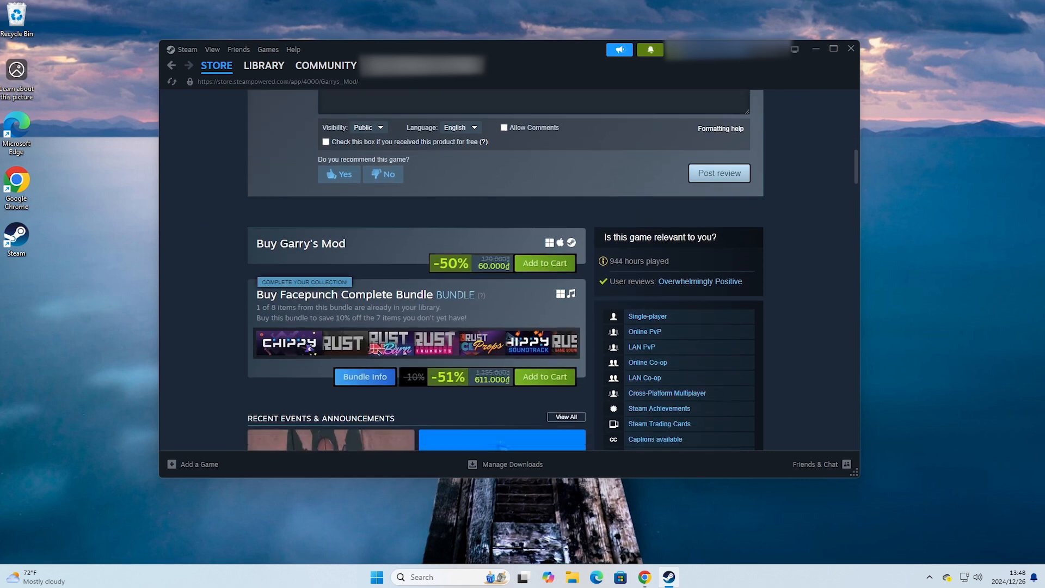
scroll(down, 3)
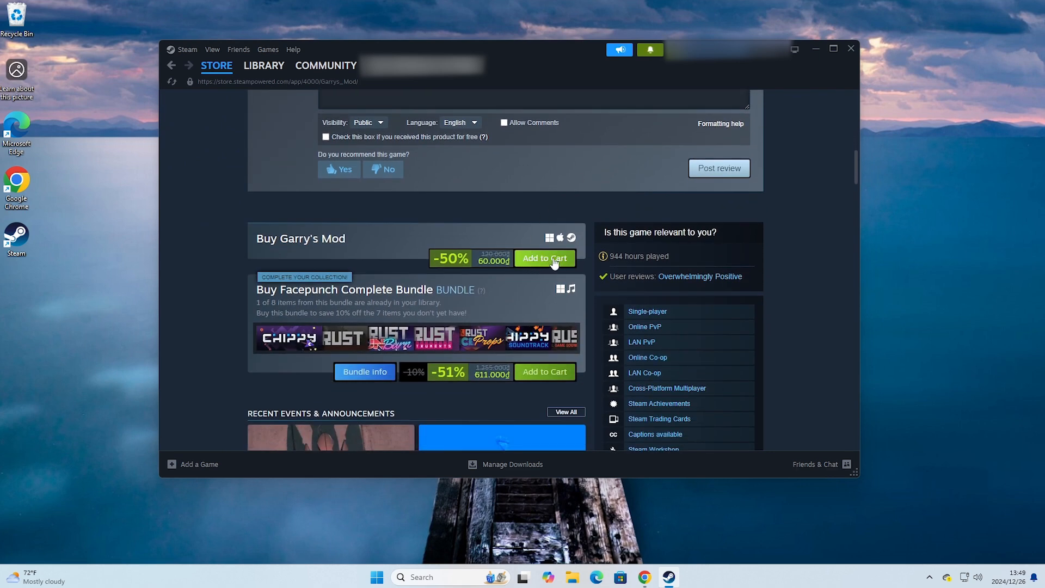
Step: Add Garry's Mod to the cart, view the cart, then go to the Library
click(544, 258)
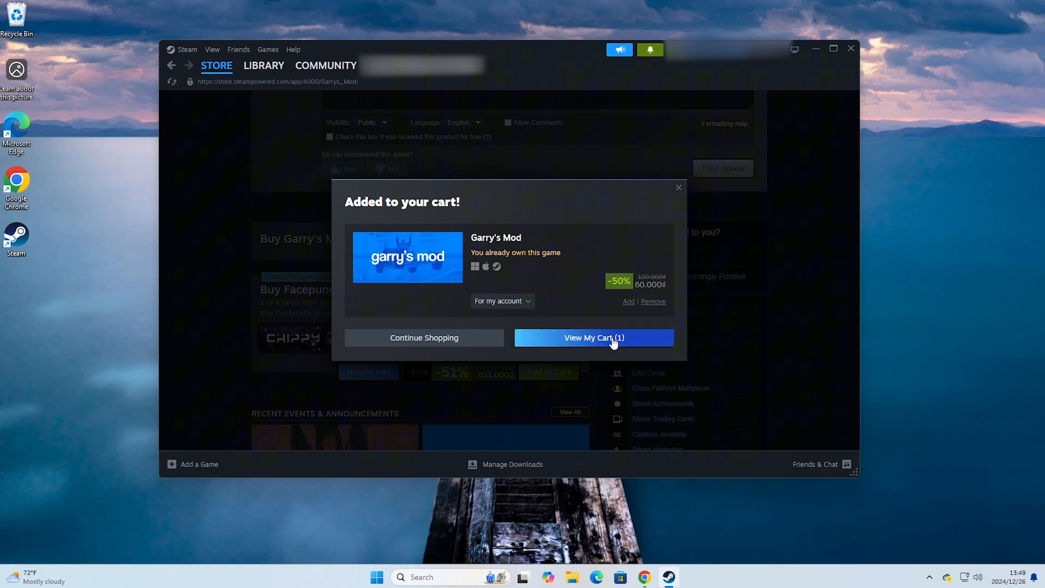
click(592, 337)
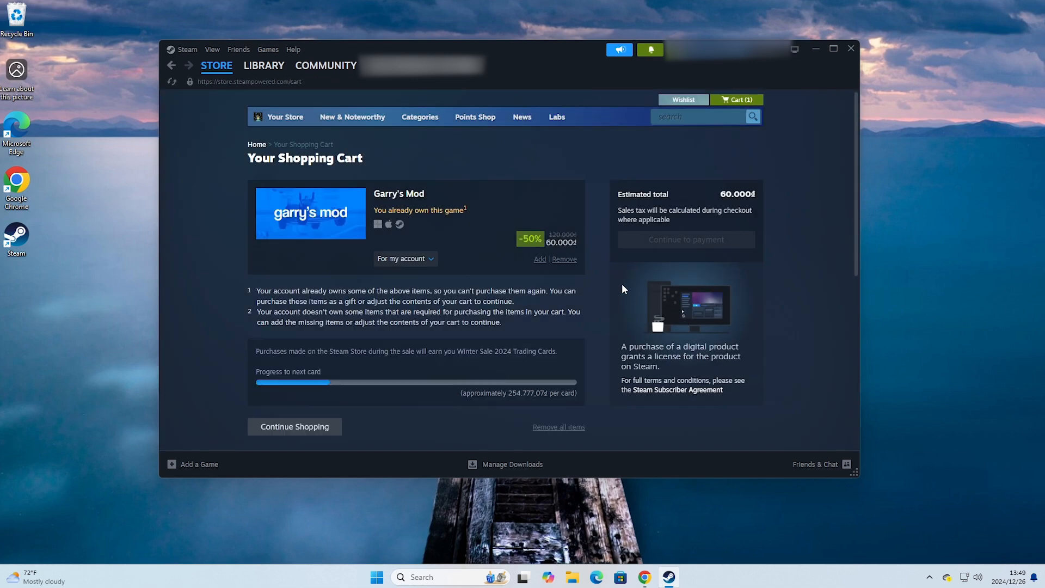
mouse_move(510, 268)
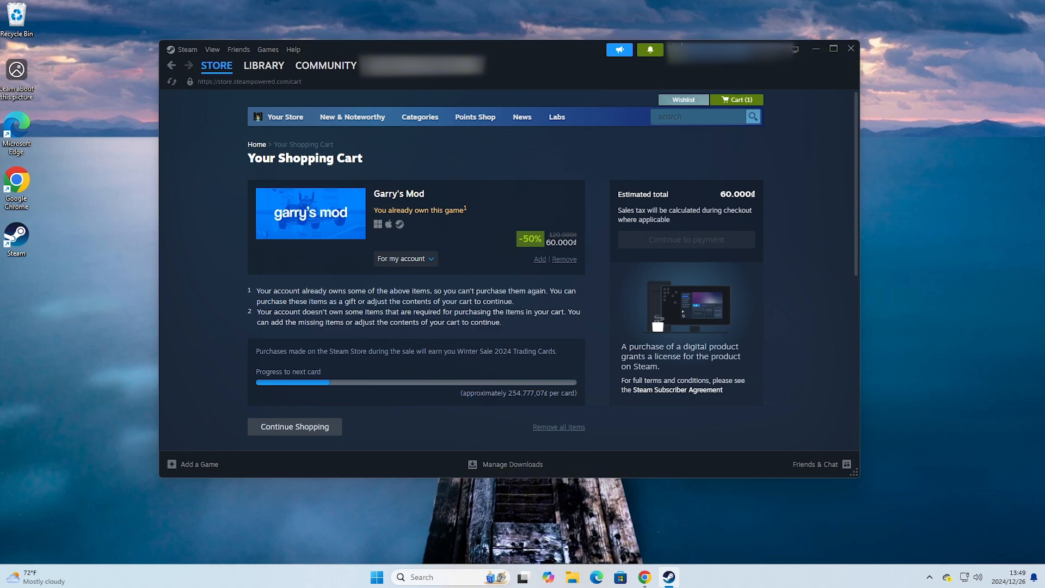
mouse_move(601, 230)
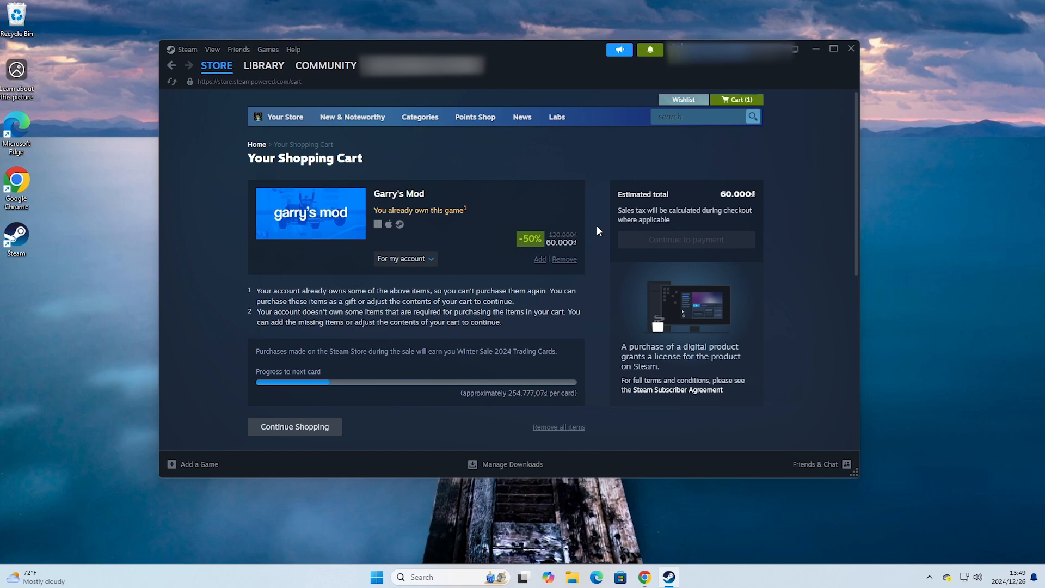
click(263, 65)
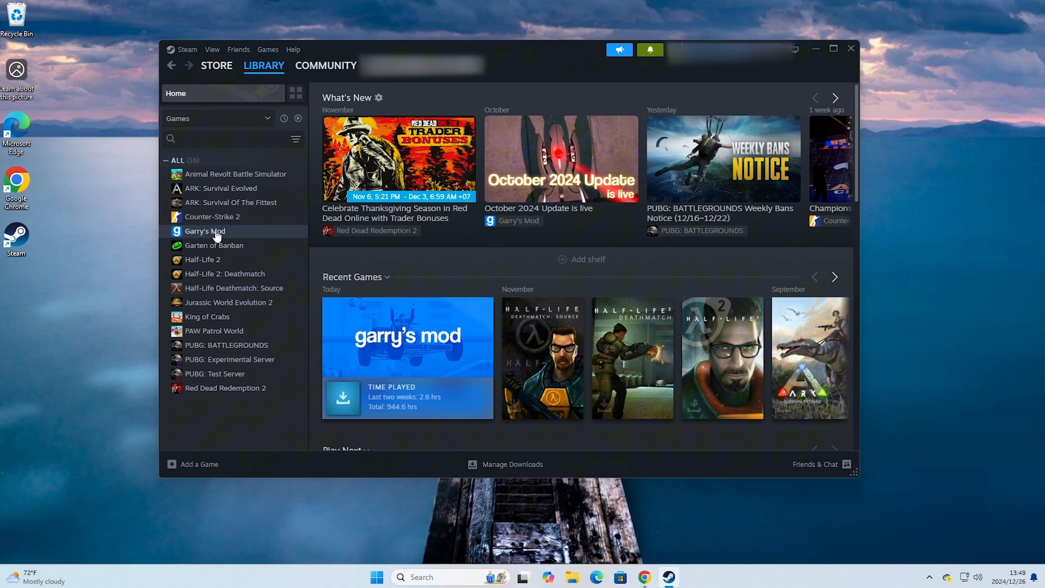
mouse_move(230, 235)
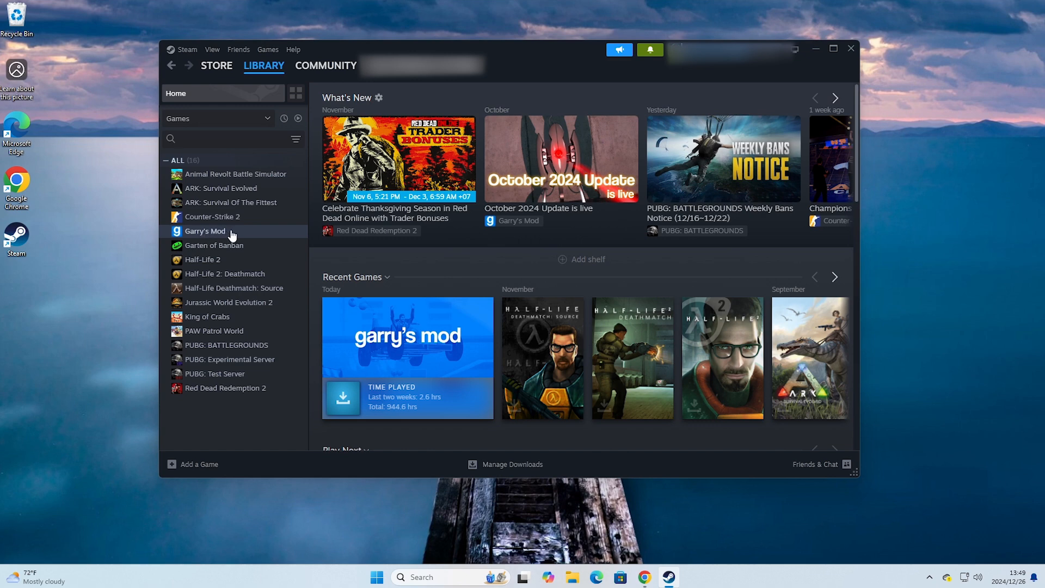
Step: Select Garry's Mod in the Library list to reach its install page
click(206, 230)
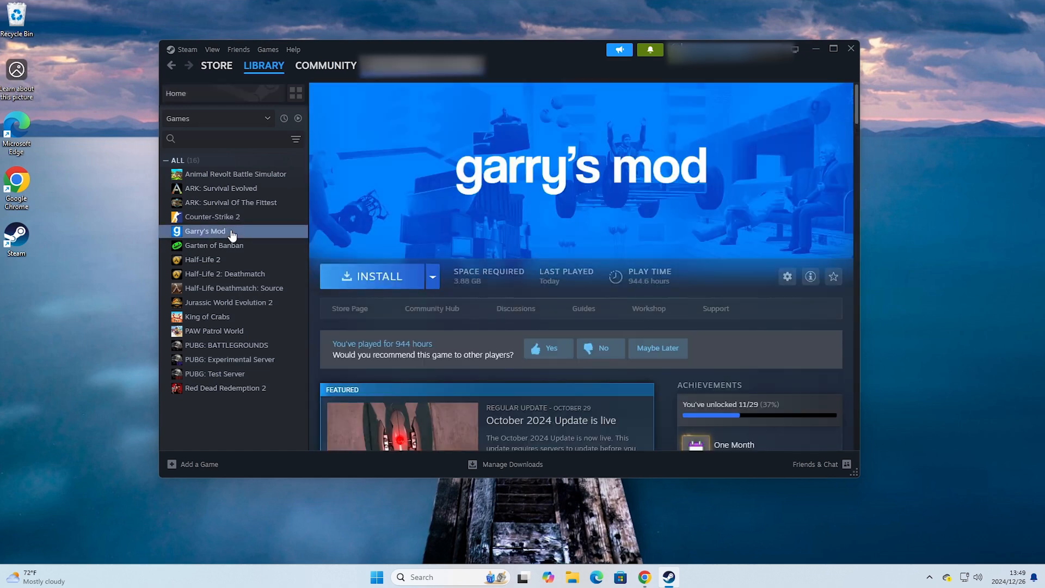
mouse_move(380, 276)
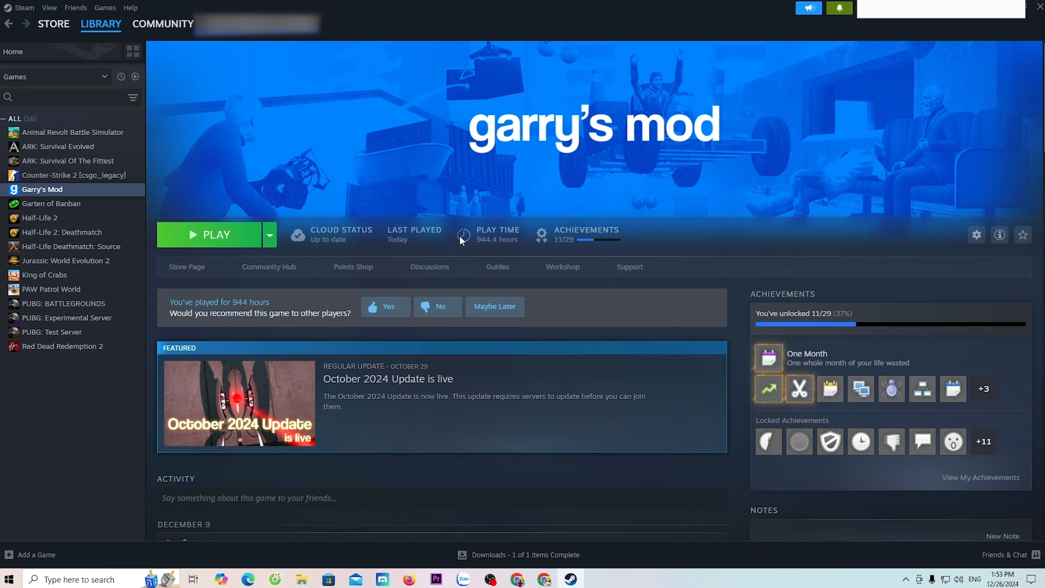
mouse_move(216, 239)
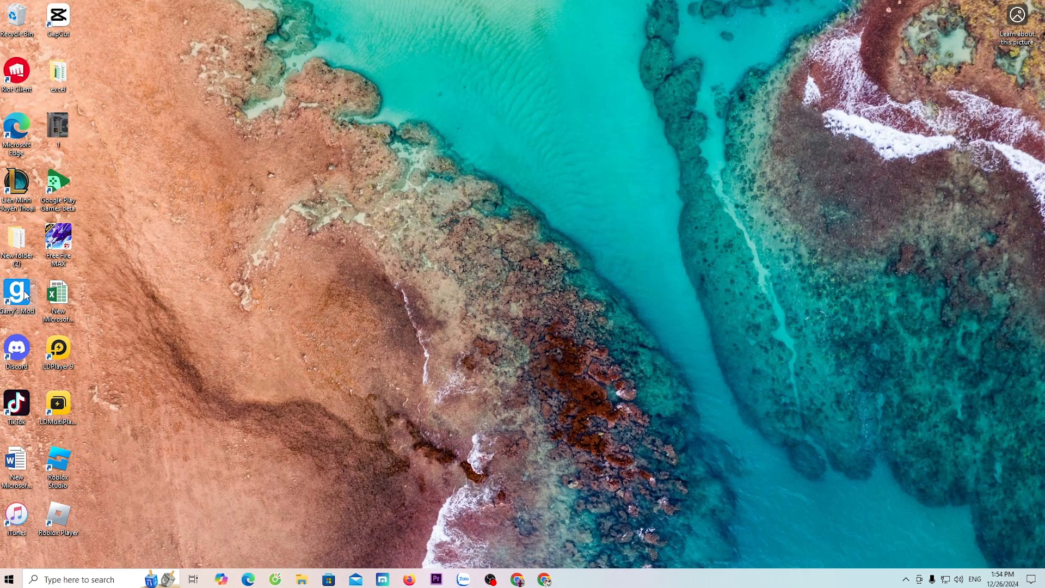
mouse_move(14, 298)
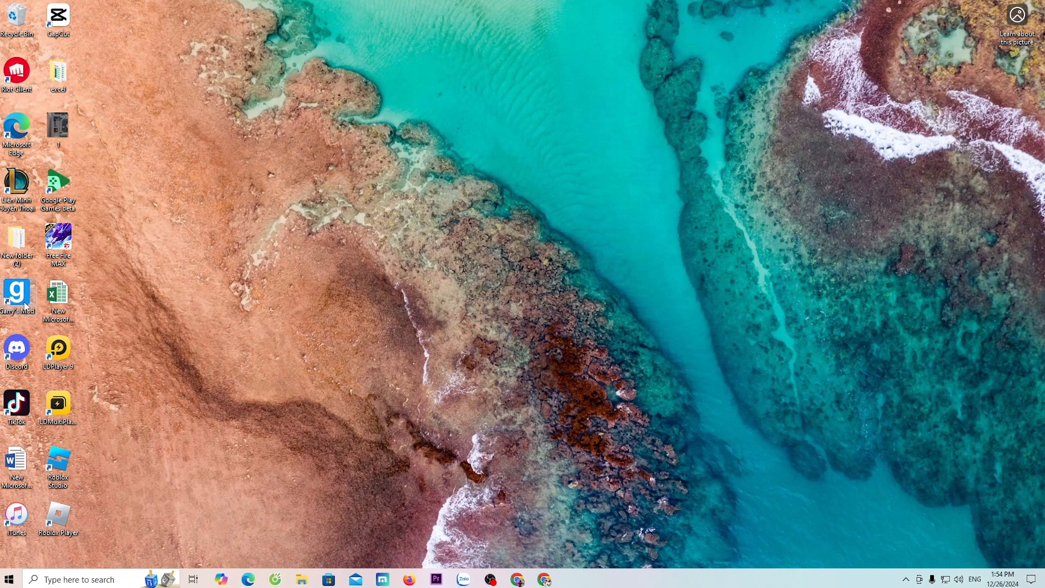
Step: Launch Garry's Mod from its desktop shortcut
double_click(17, 299)
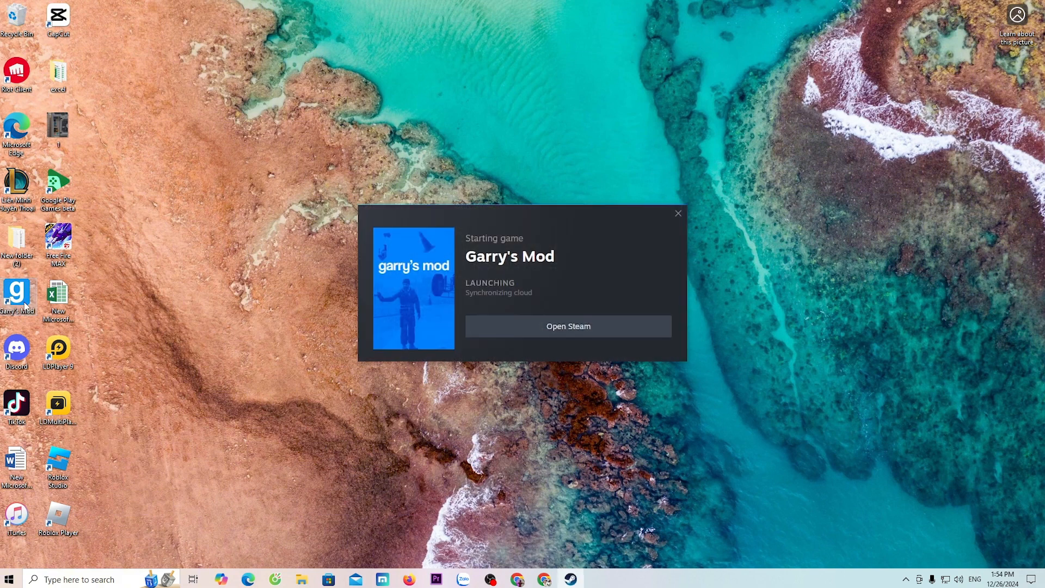